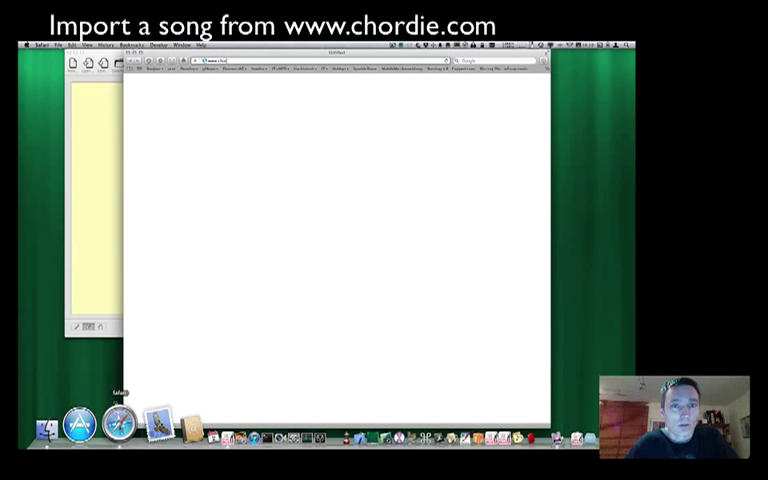
{"action": "type", "text": "www.chordie.com"}
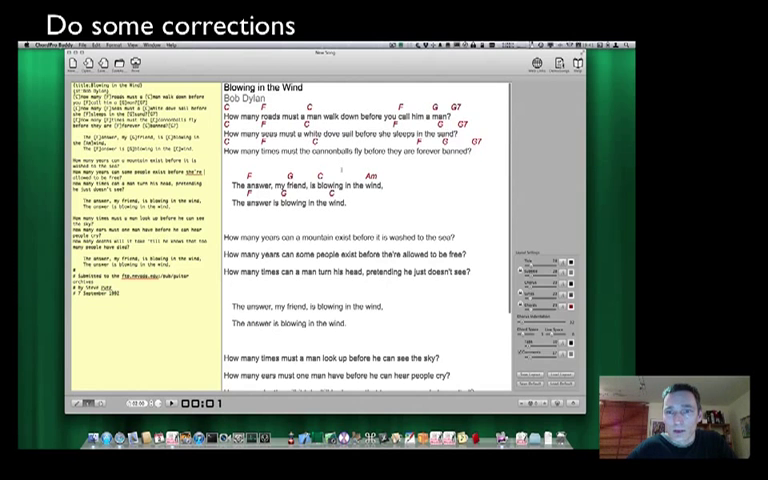
Step: Scroll down through the imported Blowing in the Wind source while correcting its errors
{"action": "scroll", "scroll_direction": "down", "scroll_amount": 3}
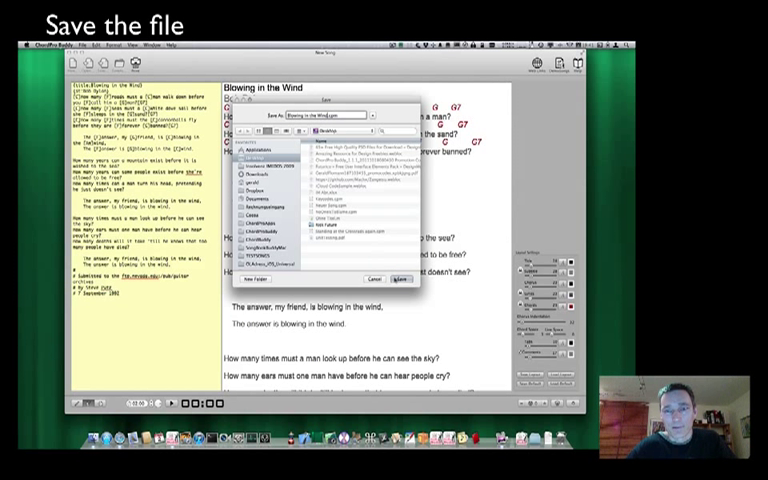
Step: Save the song as a file named 'Blowing in the Wind'
{"action": "left_click", "coordinate": [400, 278]}
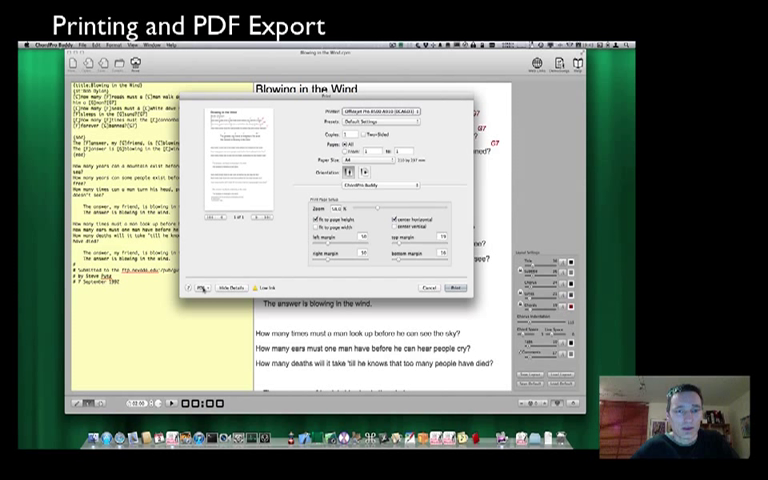
Step: Choose Save as PDF from the print dialog to export Blowing in the Wind
{"action": "left_click", "coordinate": [204, 288]}
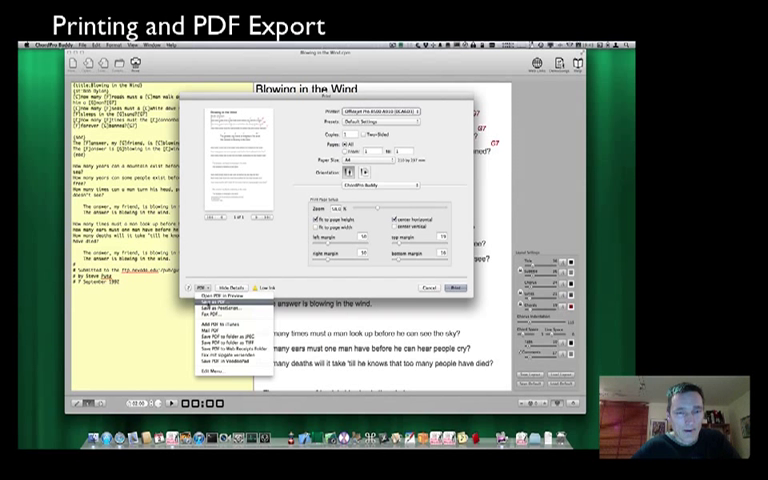
{"action": "left_click", "coordinate": [216, 302]}
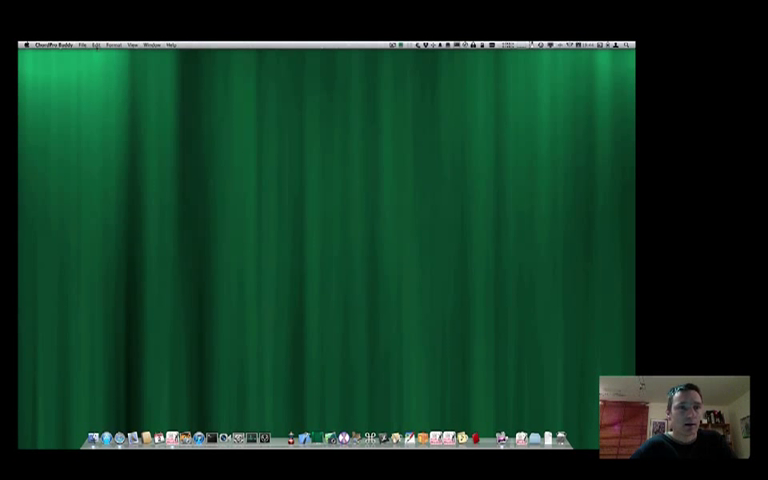
Step: Bring up the Open Recent list showing Blowing in the Wind at the top
{"action": "left_click", "coordinate": [80, 44]}
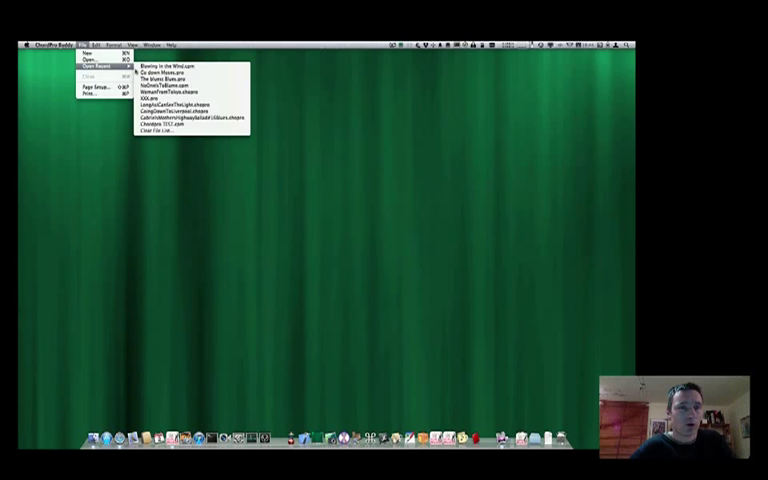